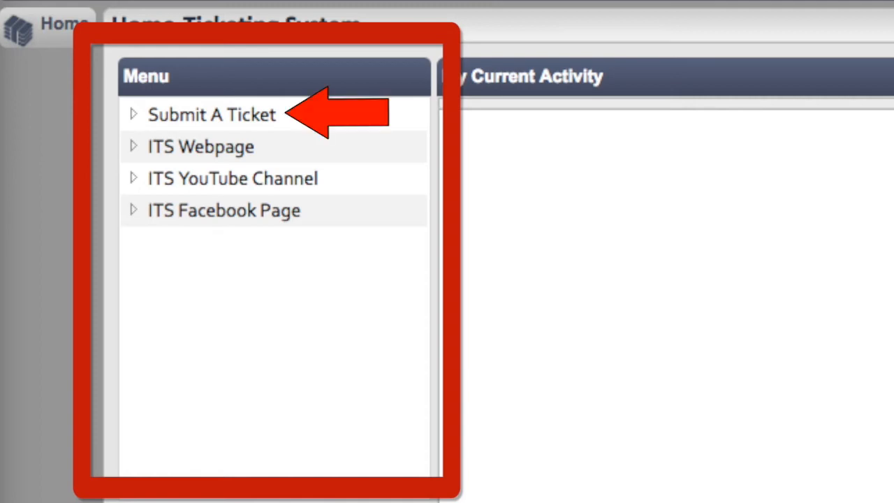
# - Start a new incident ticket via Submit A Ticket, categorized as Computer Hardware Issue
pyautogui.click(211, 115)
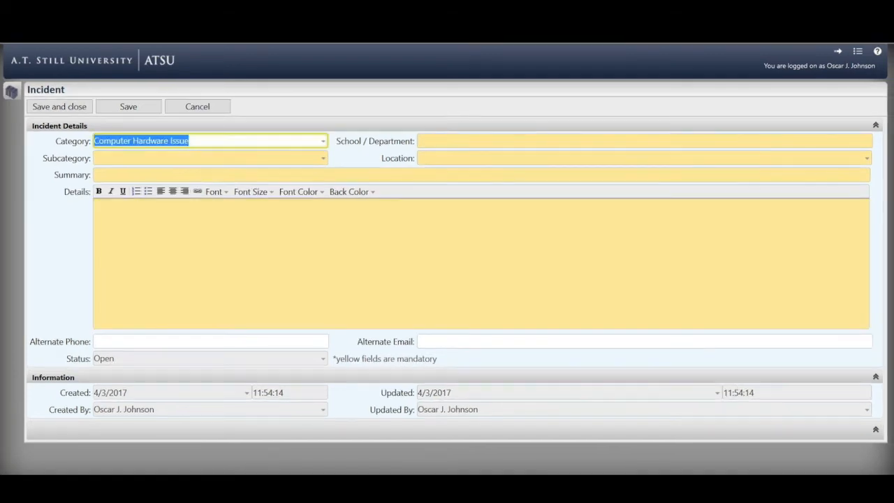
# - Set Subcategory to PC and Laptop Services, School/Department to ASDOH, and Location to Mesa
pyautogui.click(321, 140)
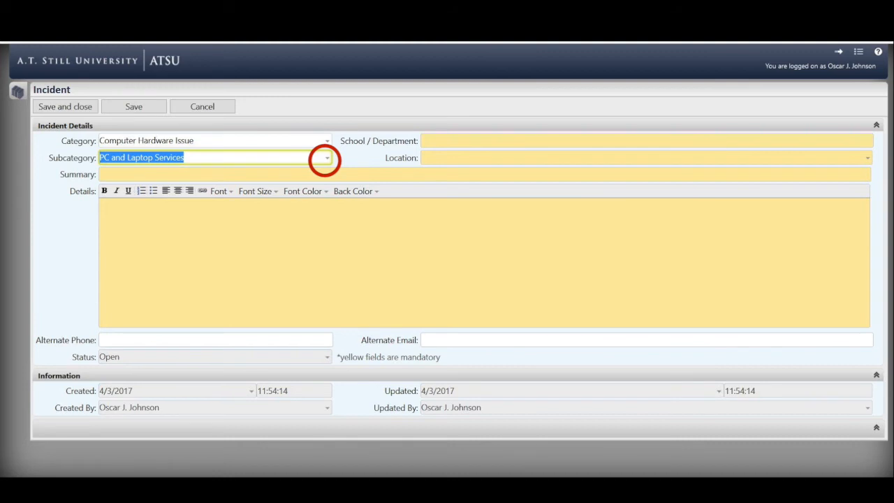
pyautogui.write('ASDOH')
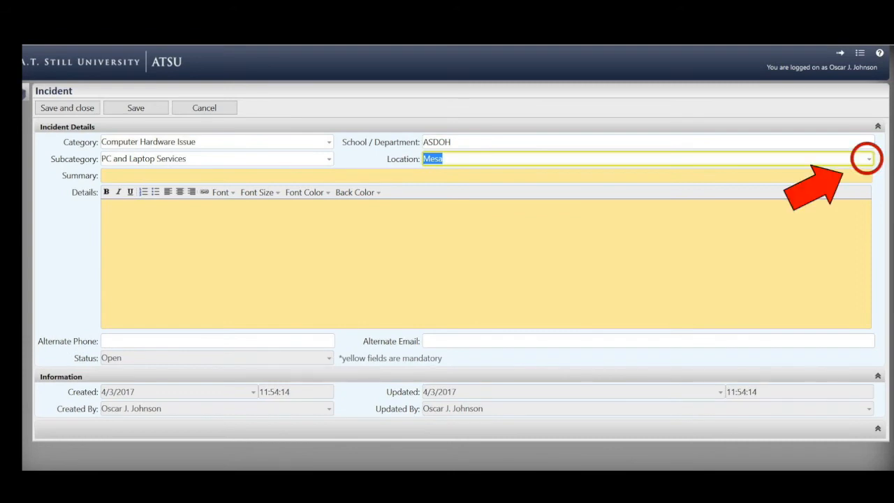
# - Enter summary 'My monitor is not working' and details about the monitor lighting up with no picture
pyautogui.write('My monitor is not working')
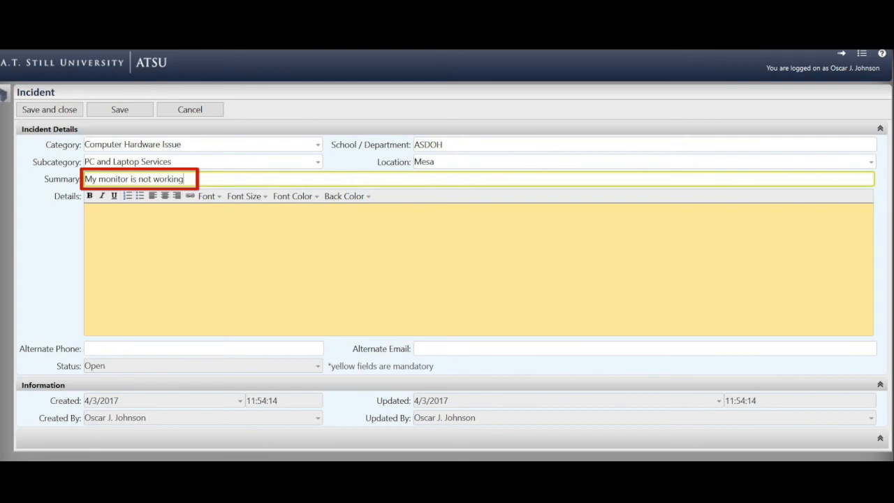
pyautogui.write('When I started my computer this morning, my monitor would light up but had no picture.')
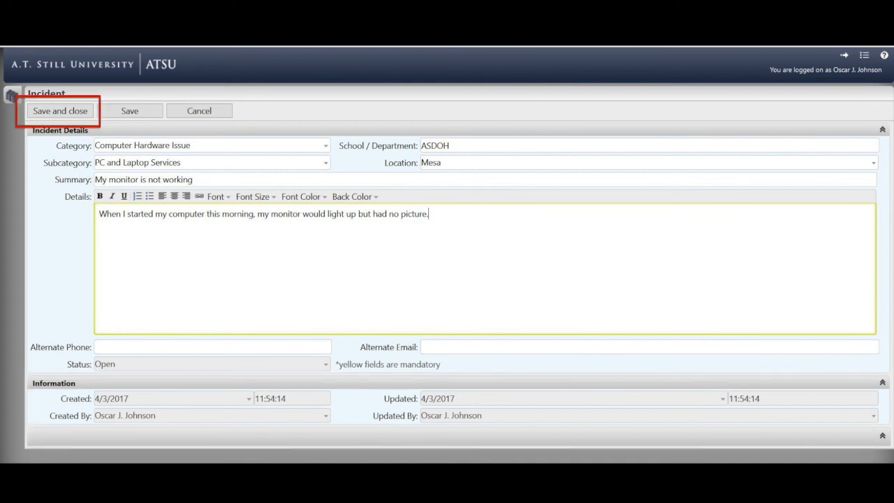
# - Save and close the incident so it appears under My Current Activity as Awaiting Response
pyautogui.click(60, 110)
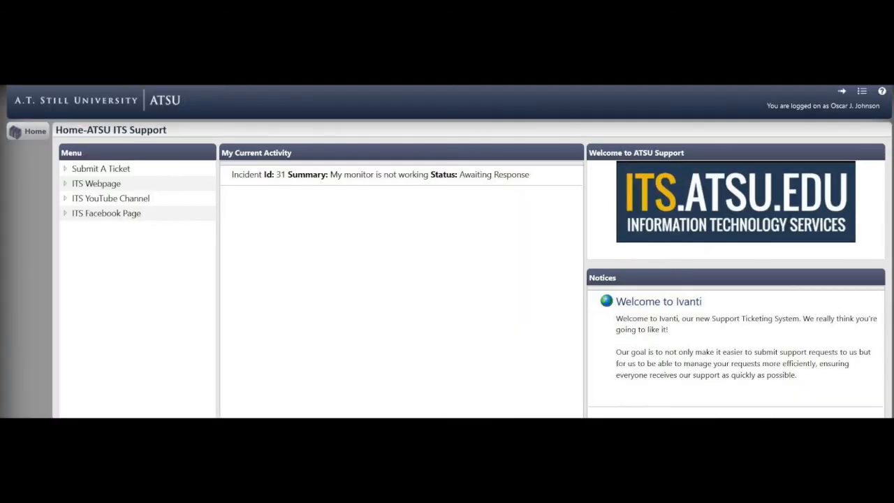